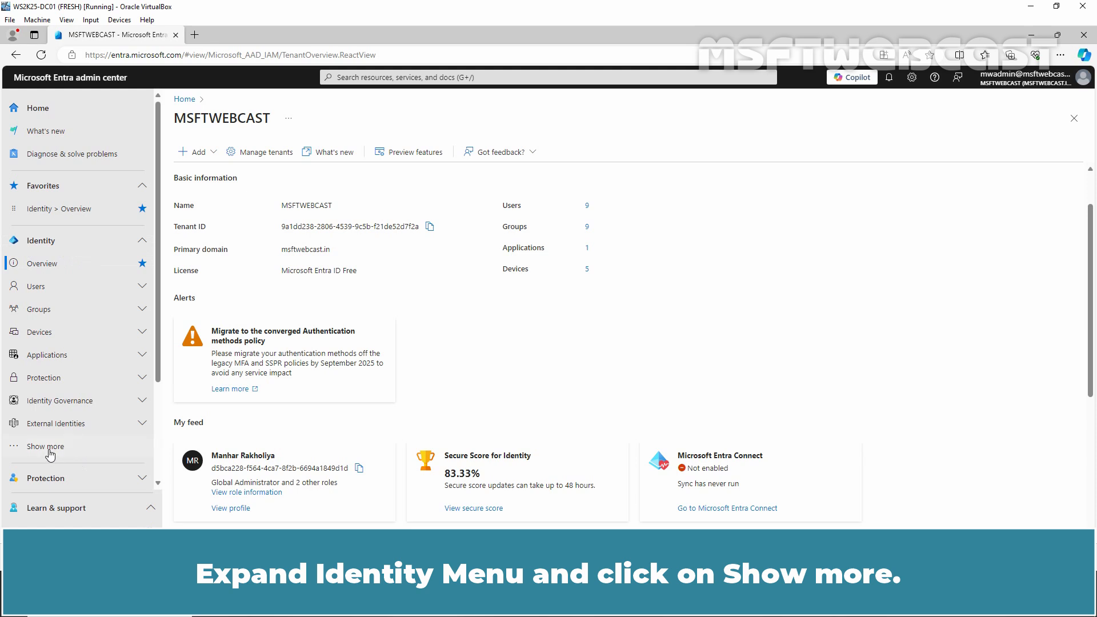
# - Navigate Identity > Hybrid management to the Microsoft Entra Connect overview
pyautogui.click(45, 446)
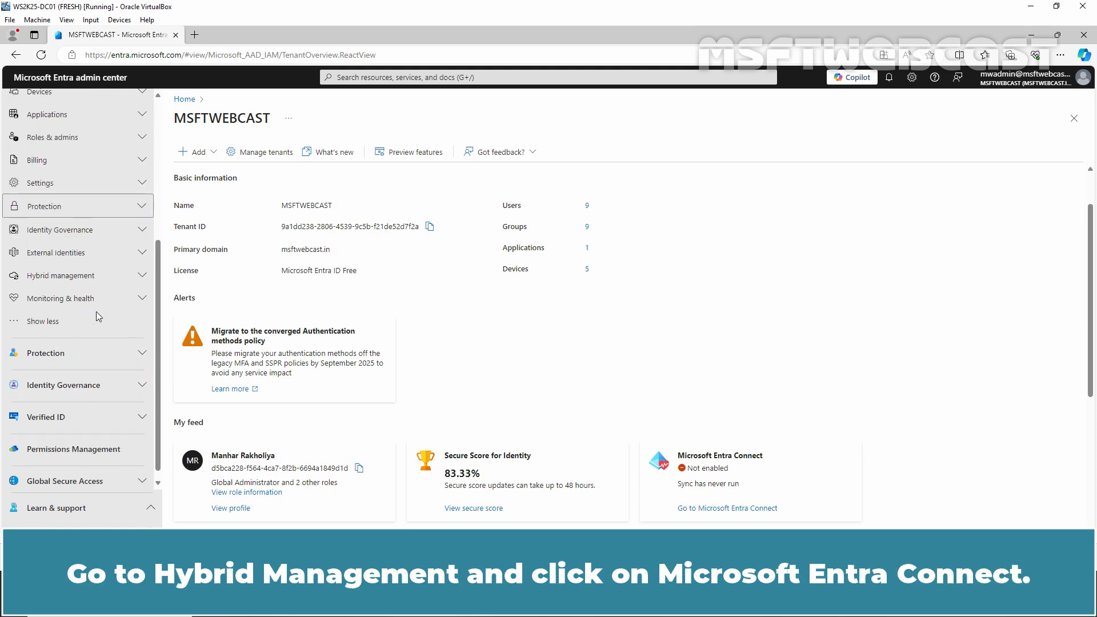
pyautogui.click(62, 275)
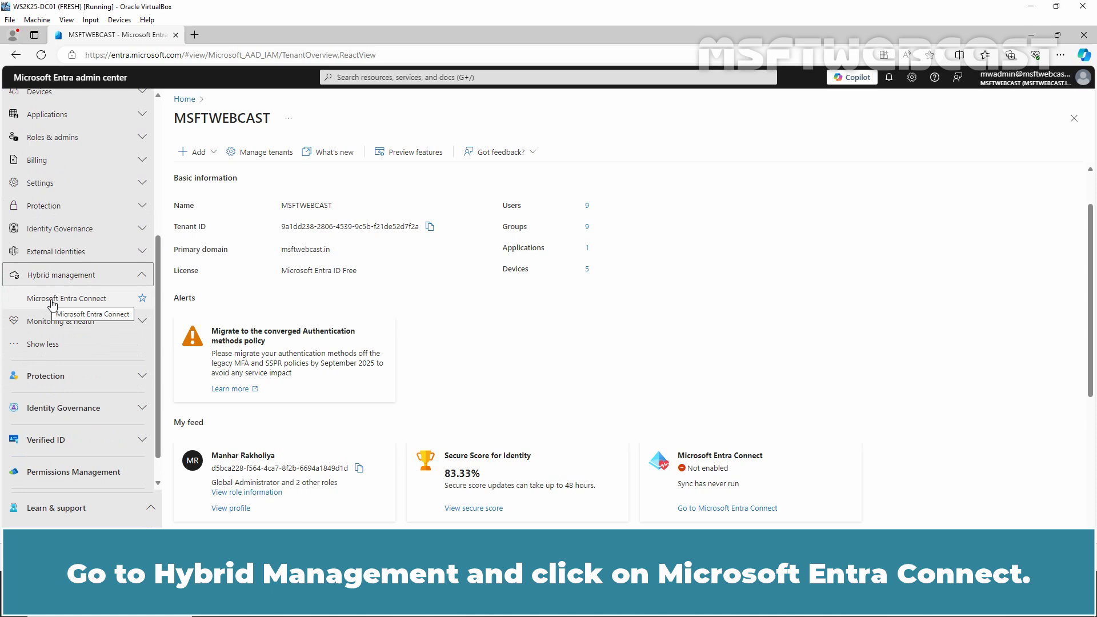
pyautogui.click(66, 297)
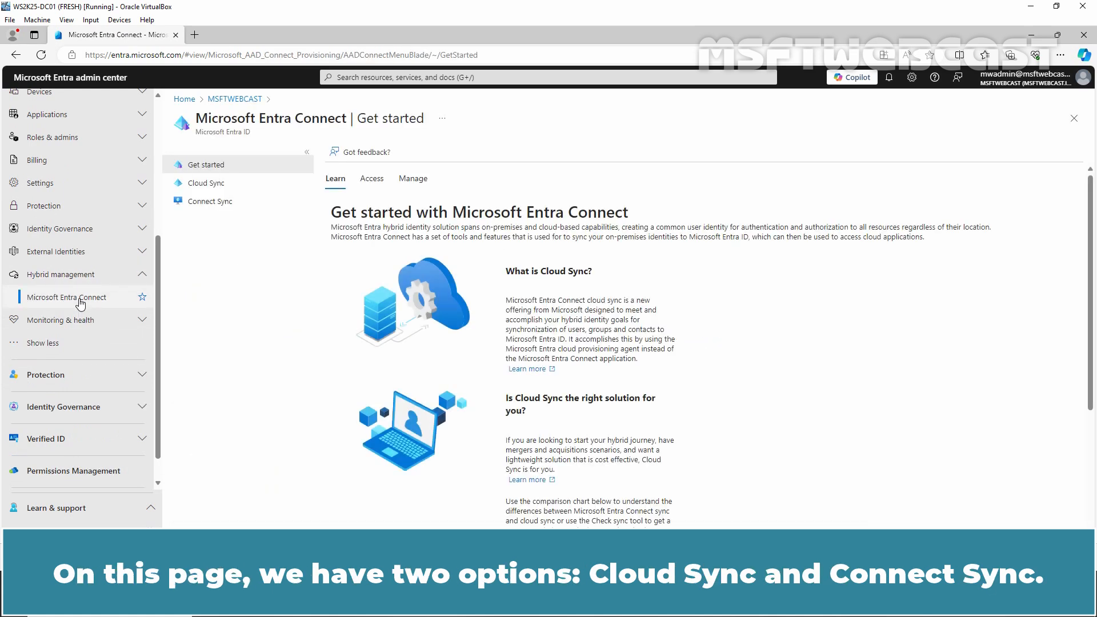
pyautogui.moveTo(284, 192)
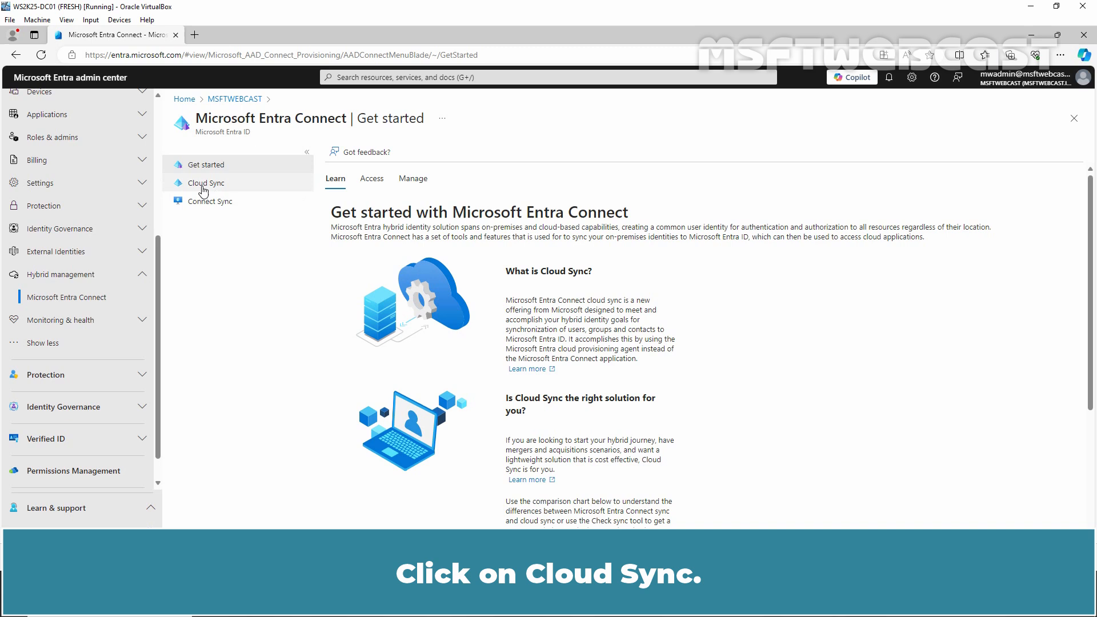
# - Go to Cloud Sync > Monitor > Agents, showing an empty agent list
pyautogui.click(207, 183)
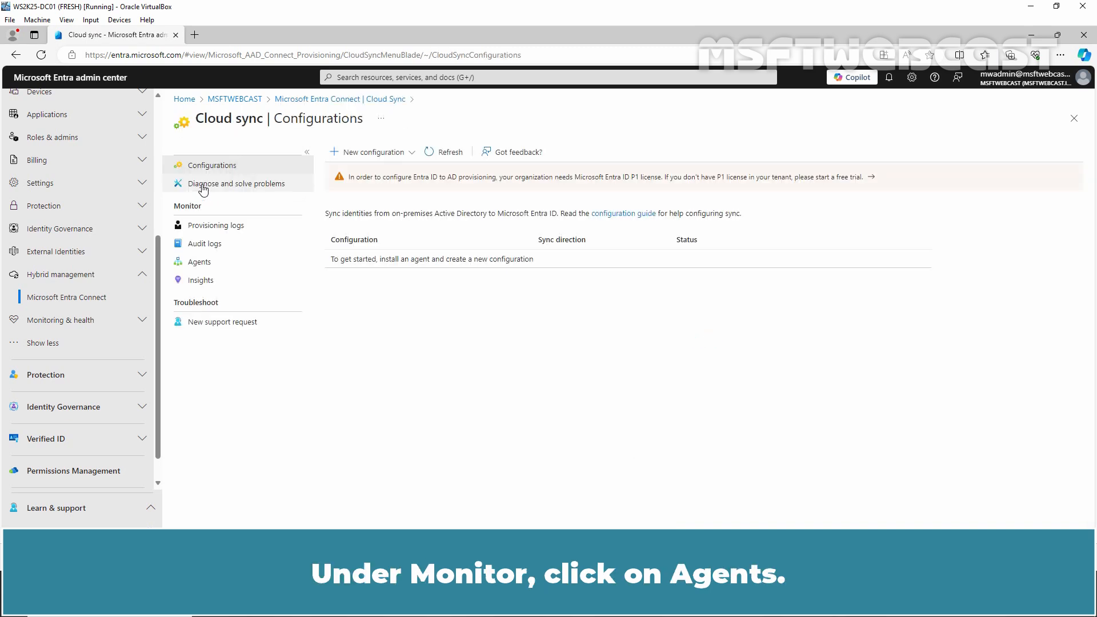
pyautogui.click(199, 260)
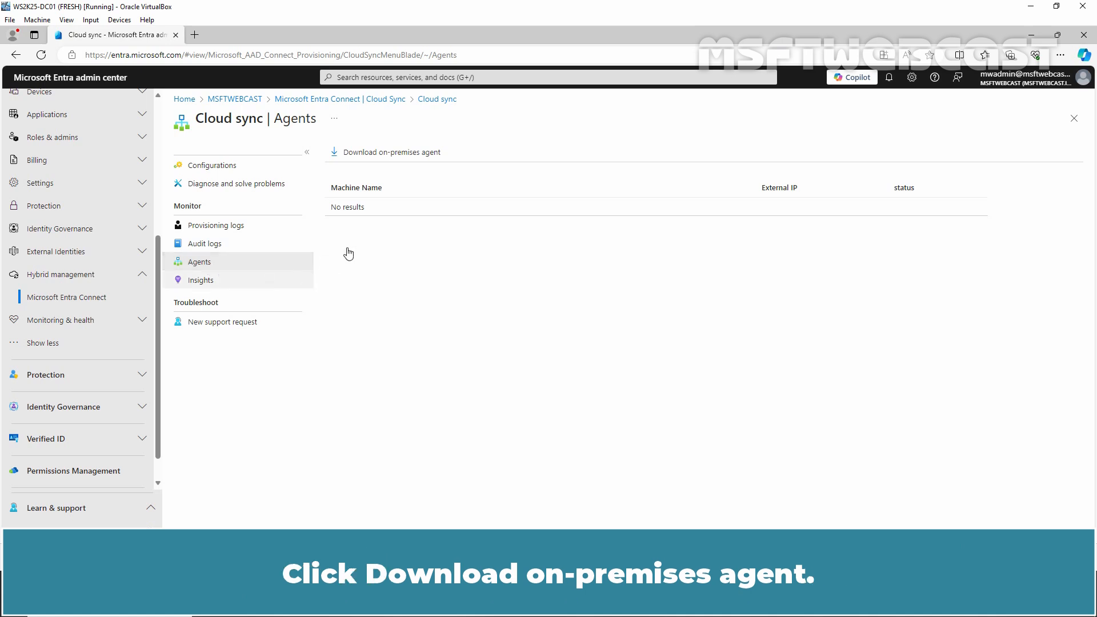
# - Download the on-premises provisioning agent setup after accepting terms and show it in Downloads
pyautogui.click(390, 152)
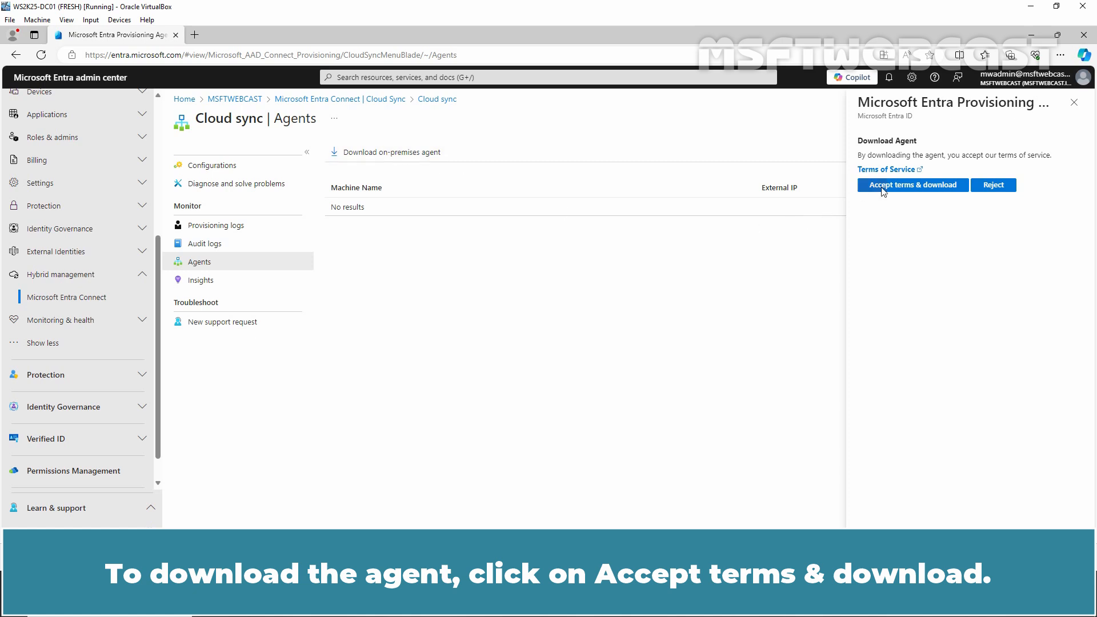
pyautogui.click(912, 185)
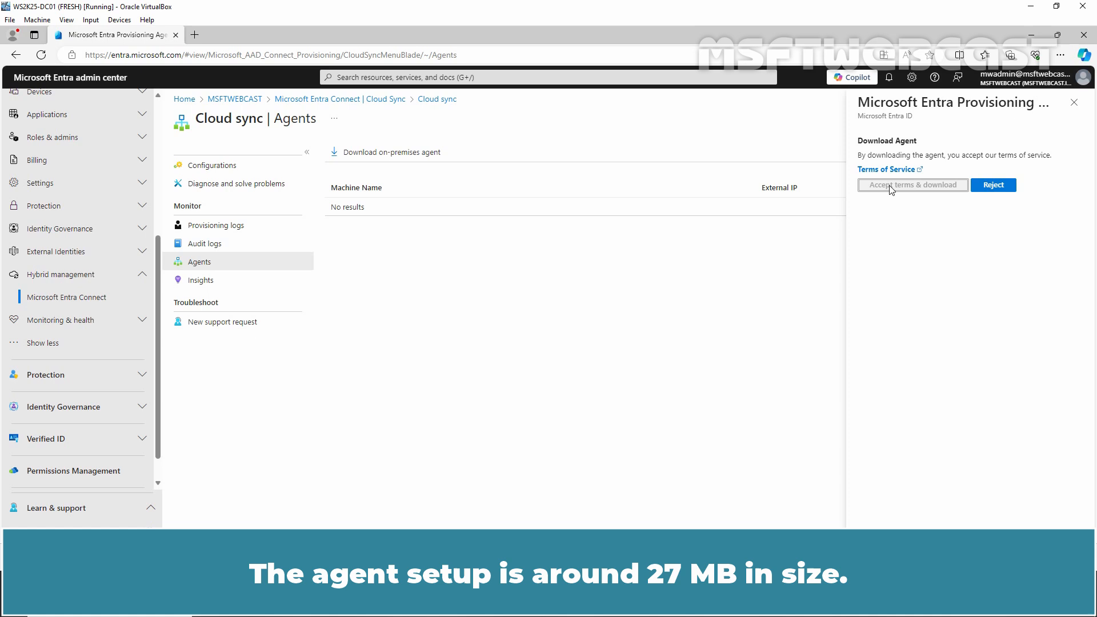
pyautogui.click(911, 185)
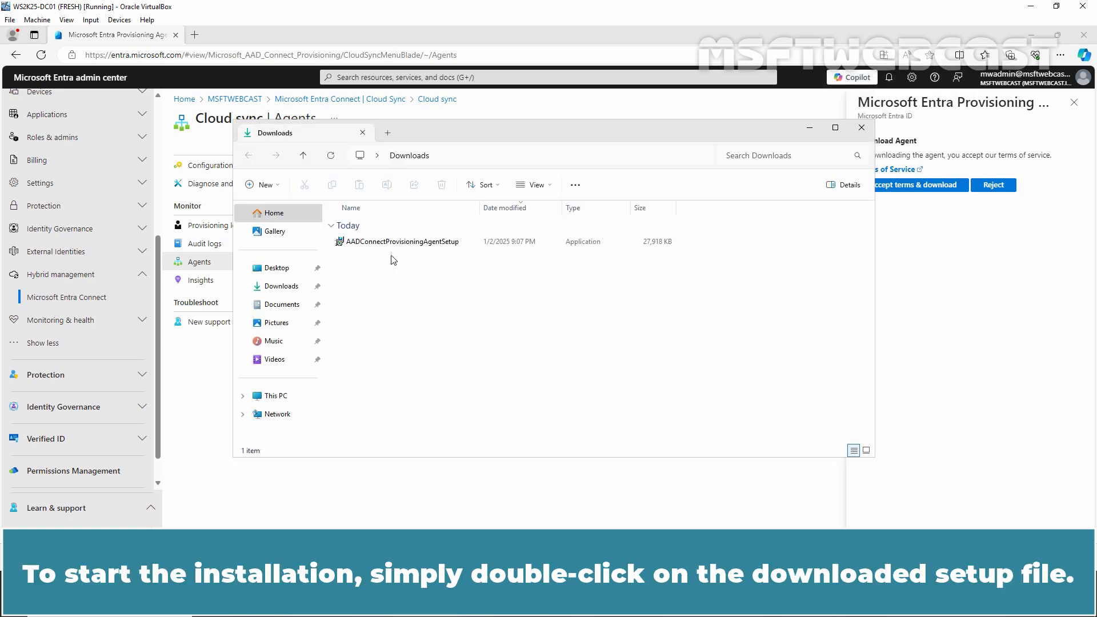
# - Run AADConnectProvisioningAgentSetup, agree to the license terms and install the package
pyautogui.doubleClick(398, 241)
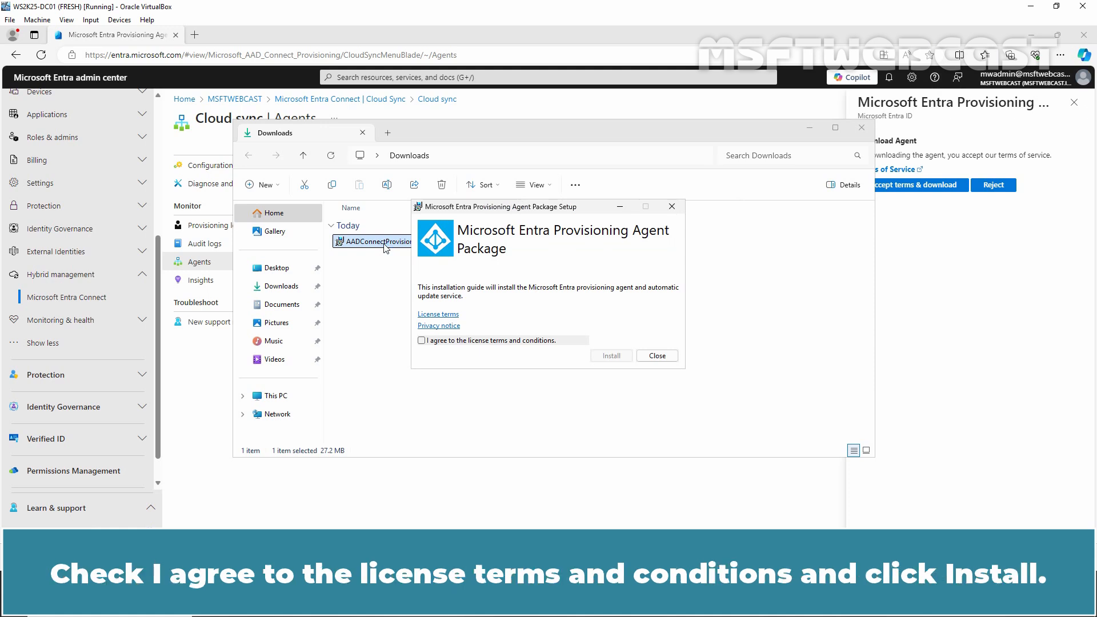
pyautogui.click(421, 340)
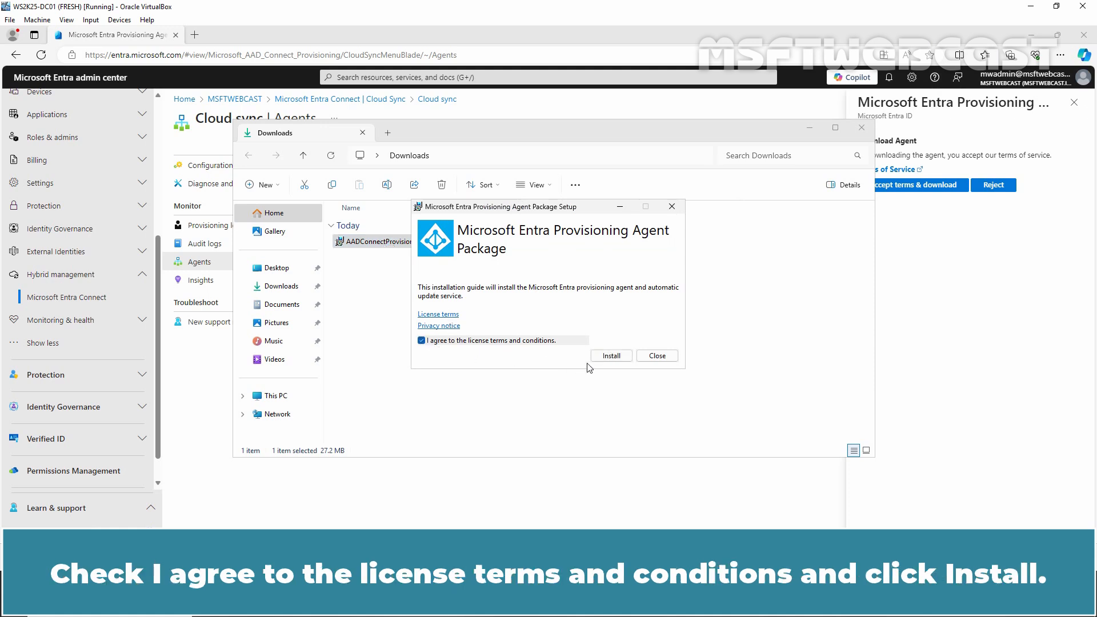
pyautogui.click(610, 355)
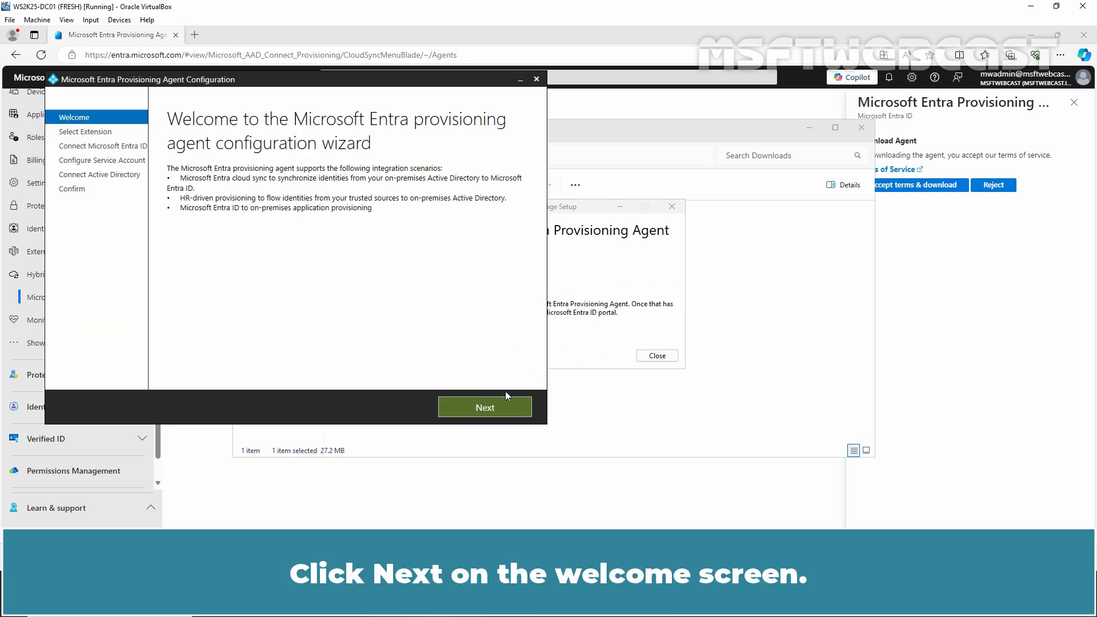
# - Select the HR-driven provisioning / Microsoft Entra Cloud Sync extension and sign in to Entra ID with the password
pyautogui.click(484, 406)
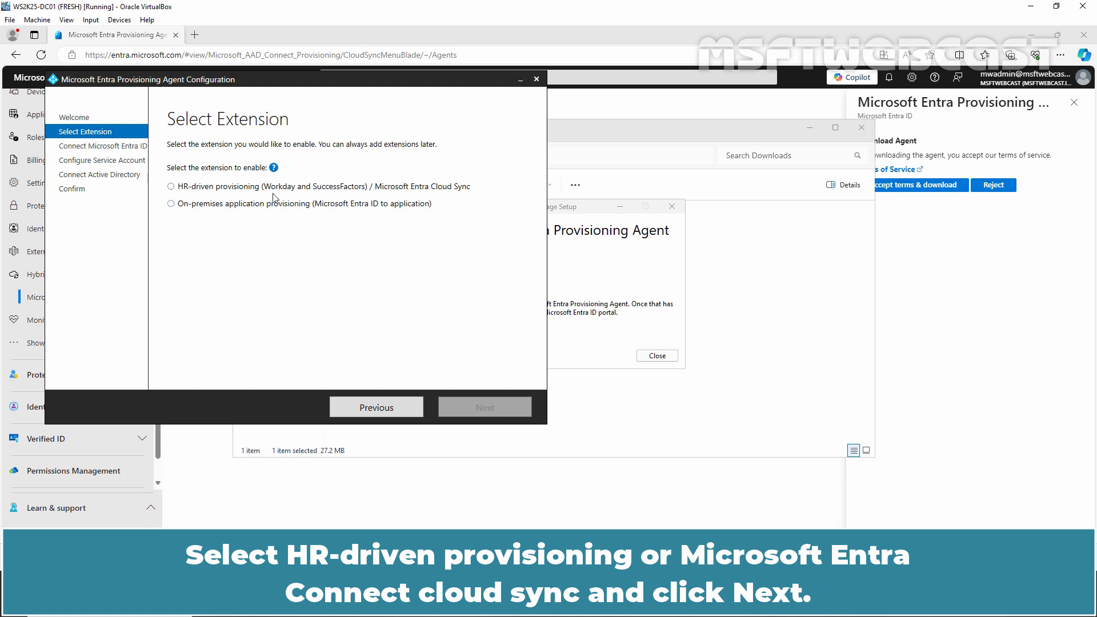
pyautogui.click(170, 186)
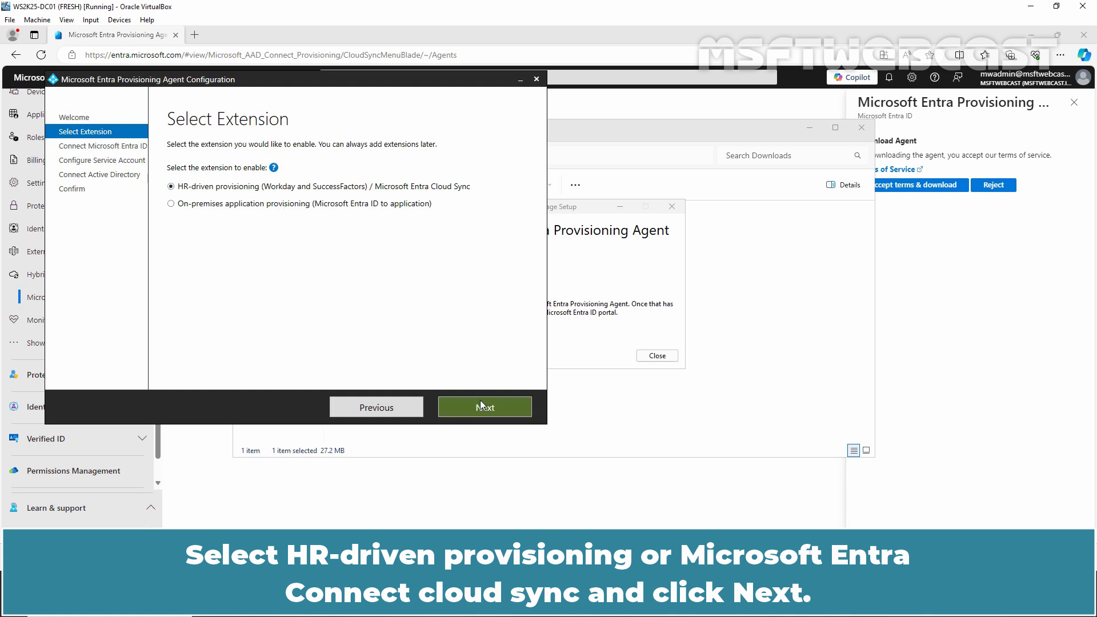
pyautogui.click(485, 407)
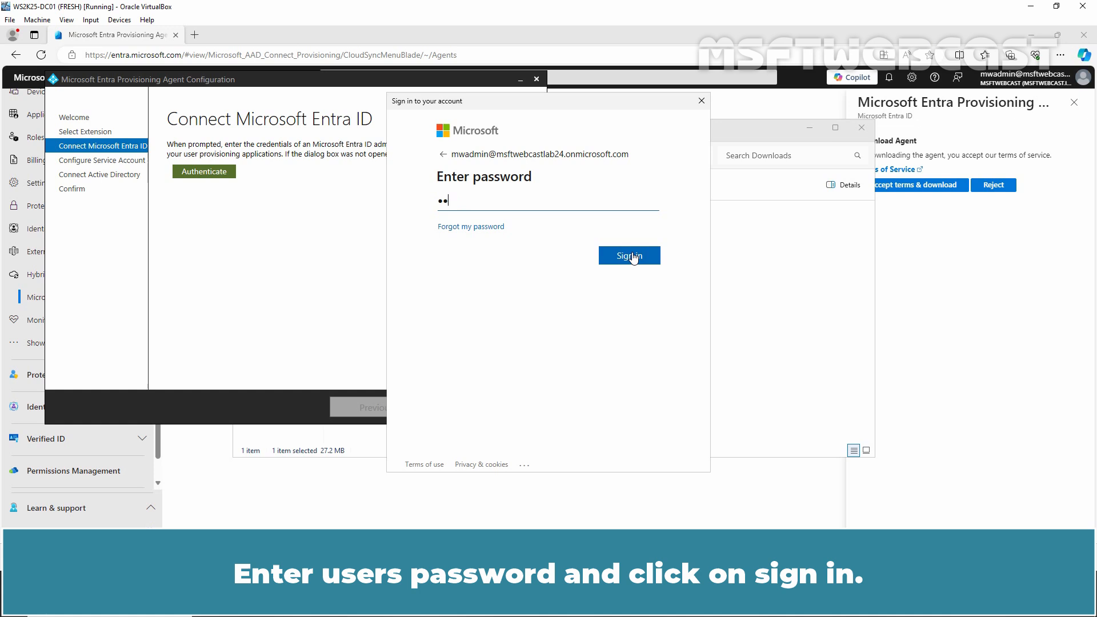
pyautogui.write('password')
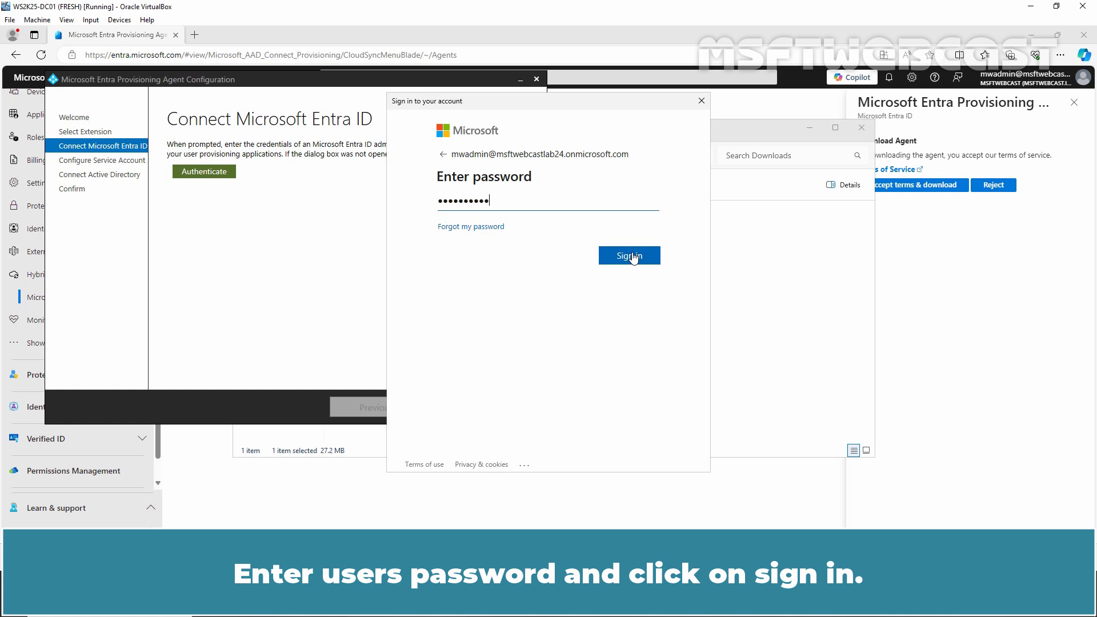
pyautogui.click(628, 255)
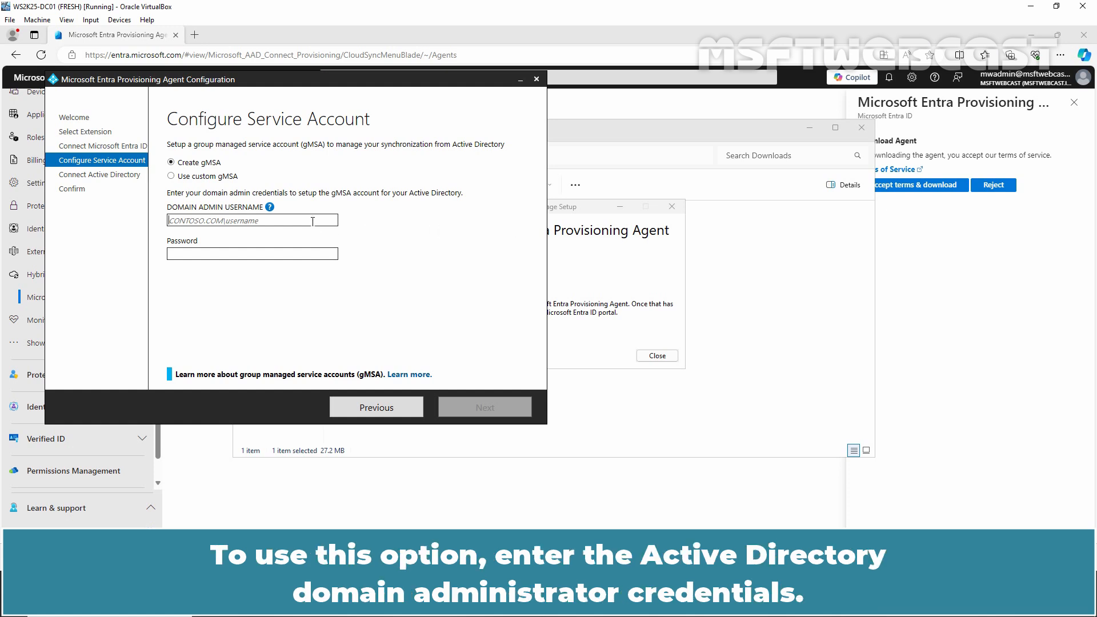
# - Create the gMSA with domain admin msftwebcast\admin credentials and keep the msftwebcast.in domain
pyautogui.write('msftwebcast\\administrator')
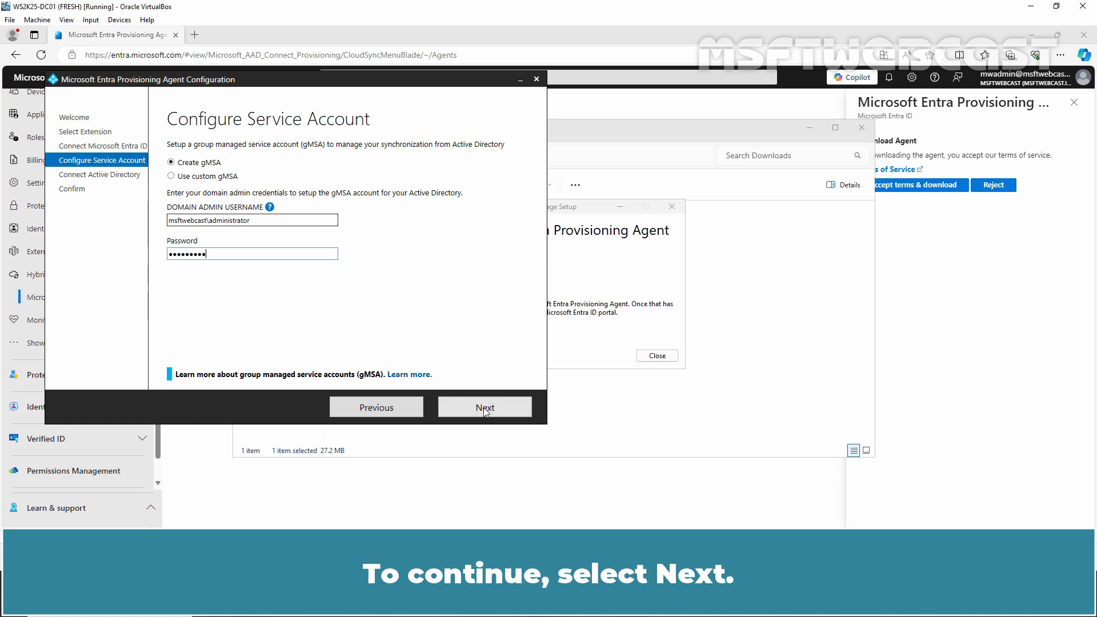
pyautogui.click(484, 407)
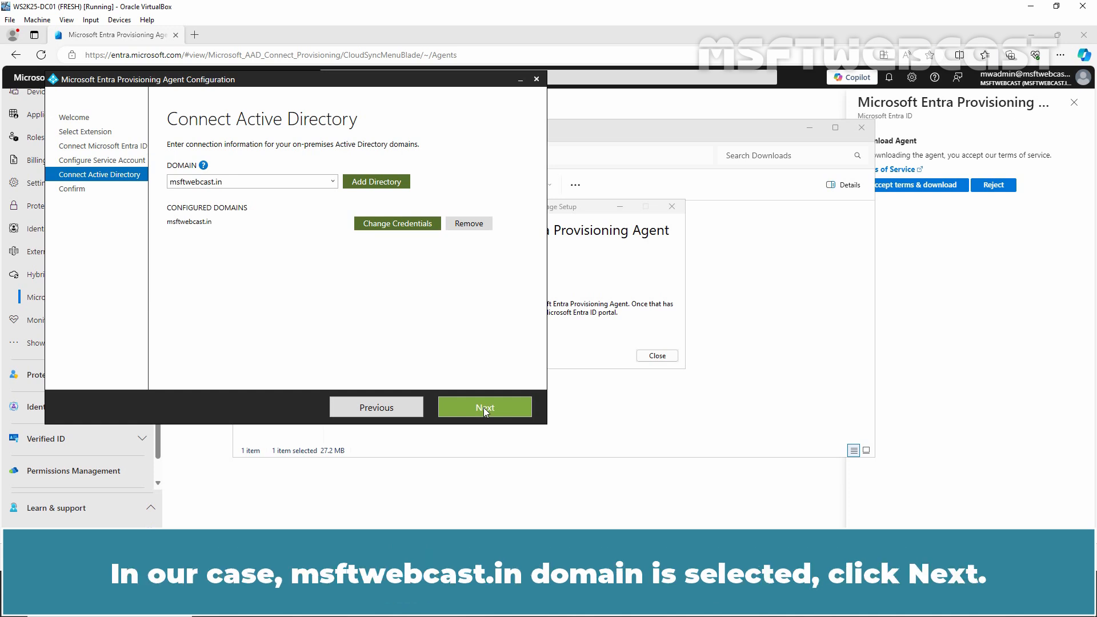
pyautogui.click(484, 407)
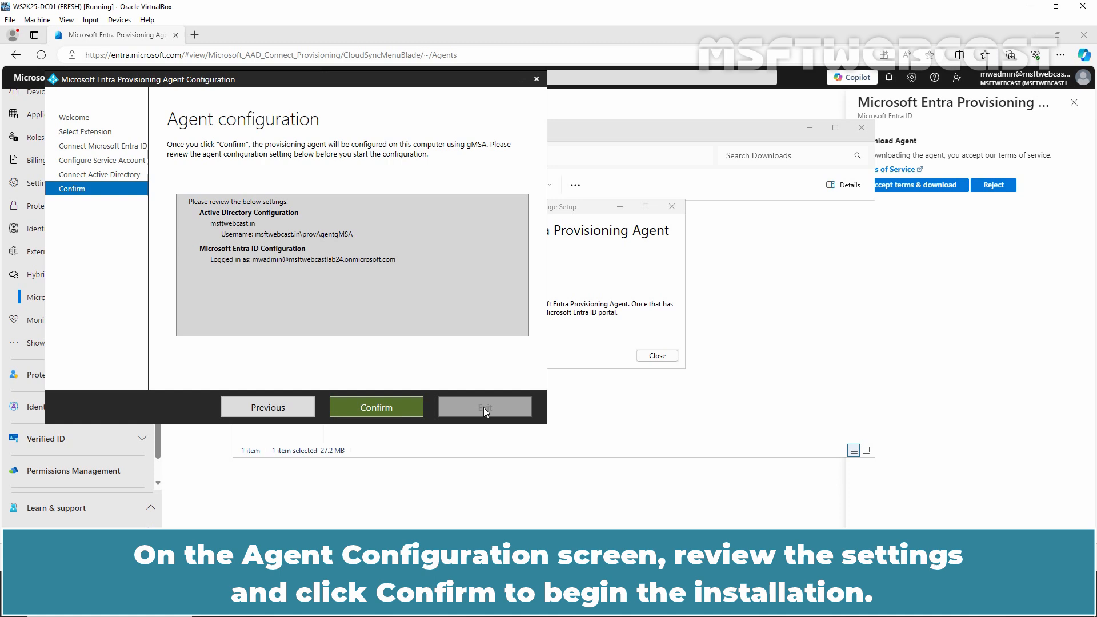
# - Confirm the agent configuration, exit the finished wizard and close the setup Success window
pyautogui.click(376, 407)
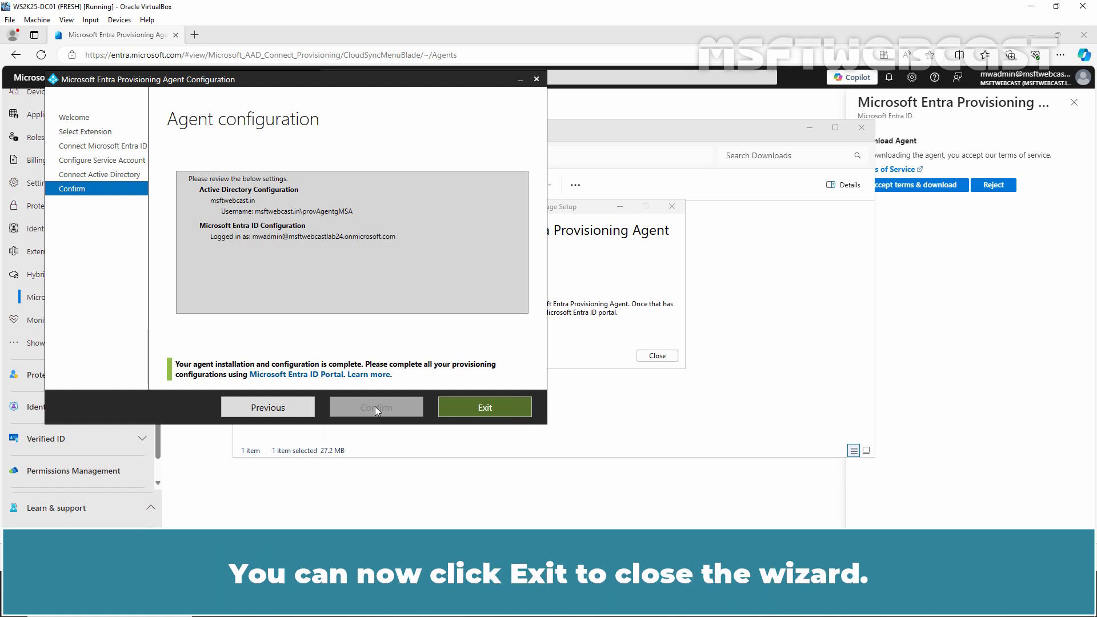
pyautogui.click(484, 406)
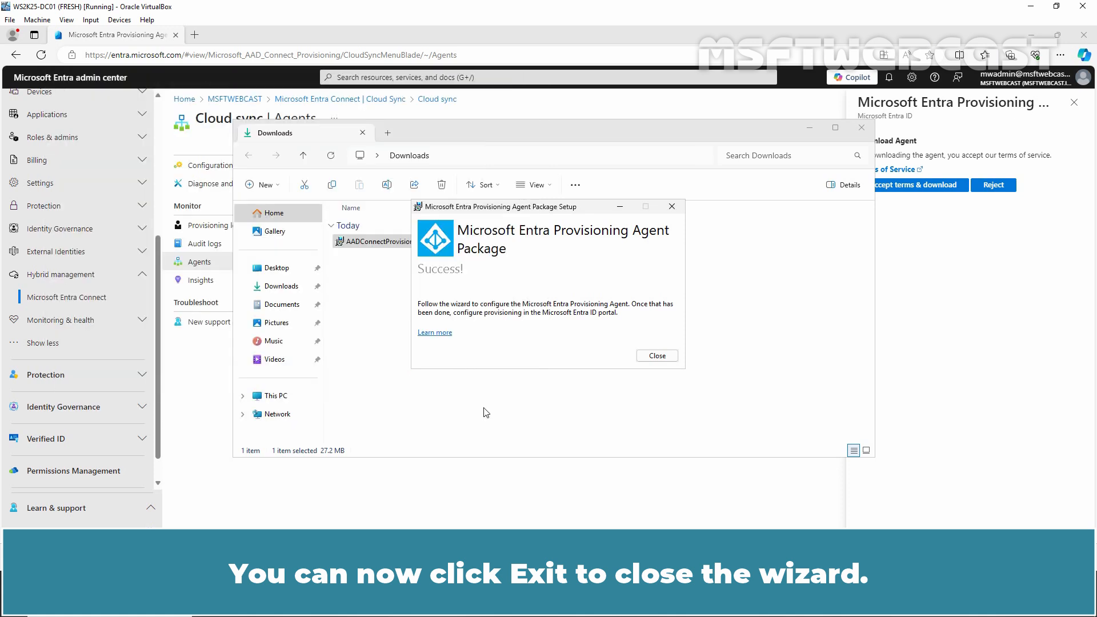
pyautogui.click(656, 355)
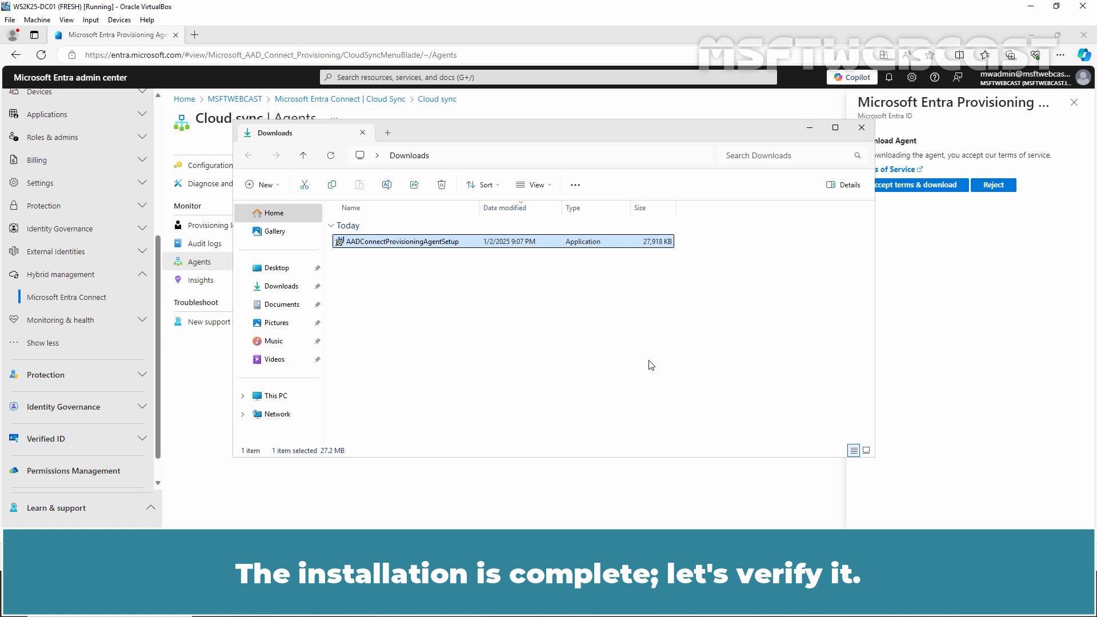
# - Launch services.msc from Run to list the Microsoft Azure AD Connect Provisioning Agent service
pyautogui.write('services.msc')
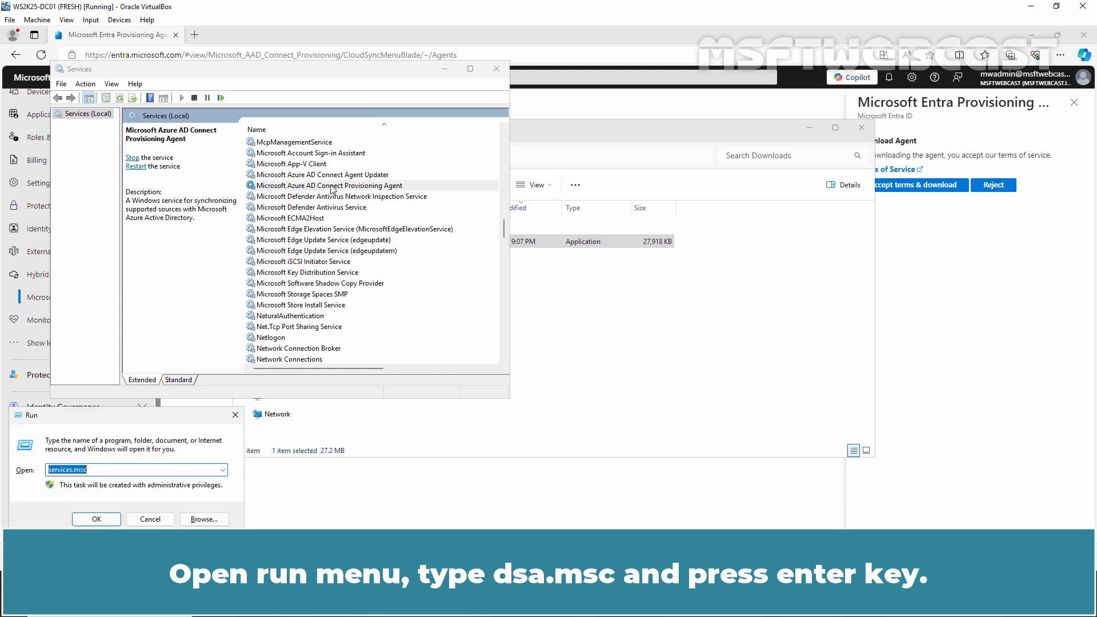
# - Run dsa.msc, enable View > Advanced Features and show the domain's Managed Service Accounts container
pyautogui.write('dsa.')
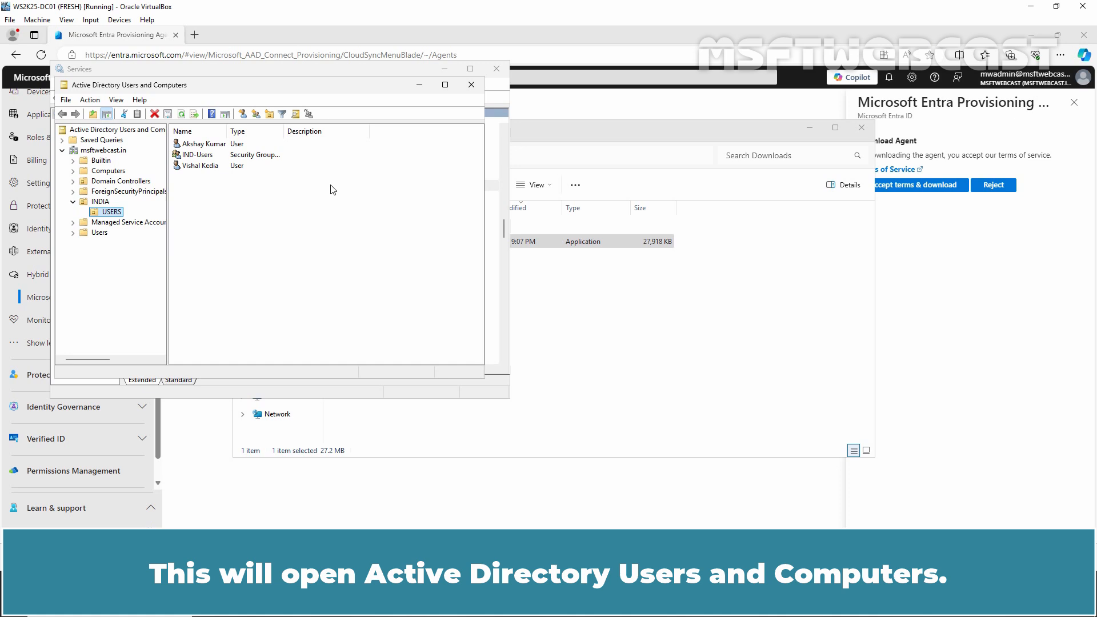
pyautogui.click(116, 100)
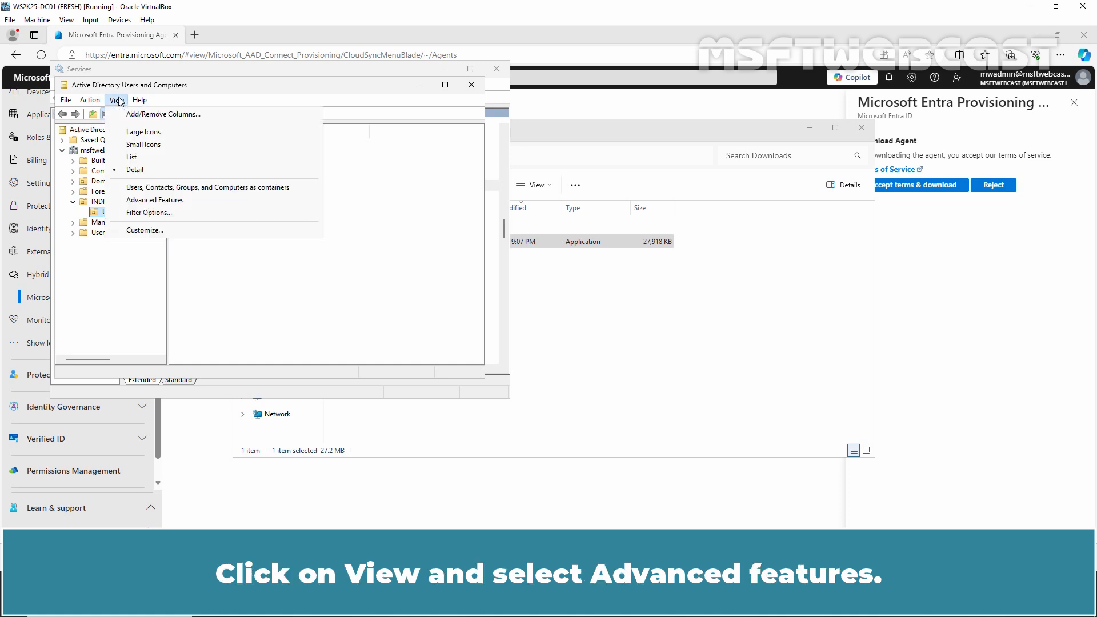
pyautogui.moveTo(155, 199)
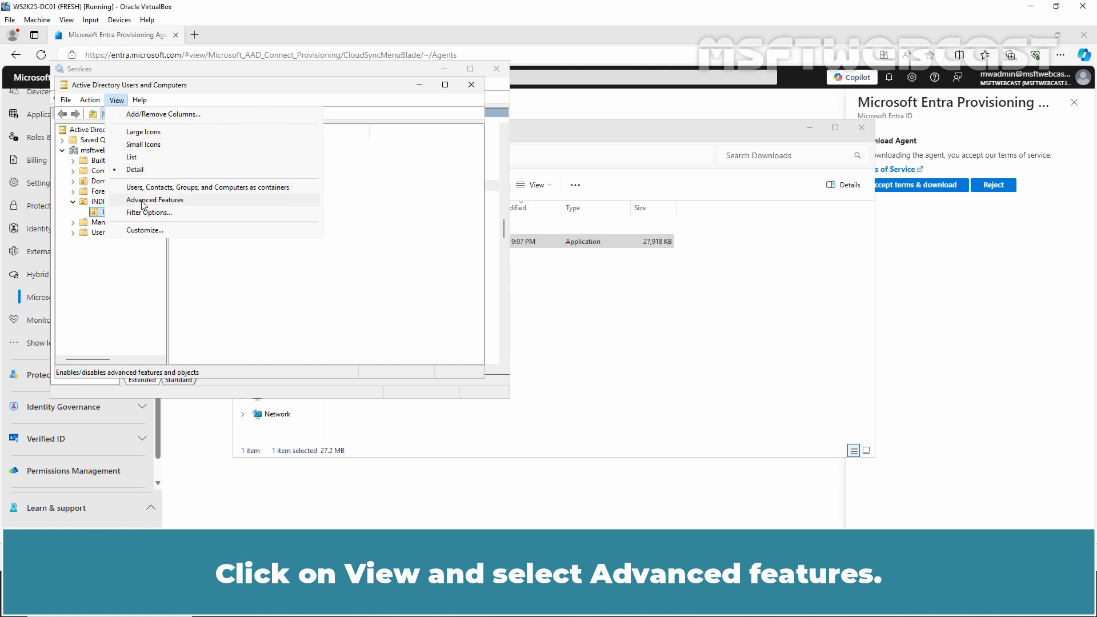
pyautogui.click(154, 200)
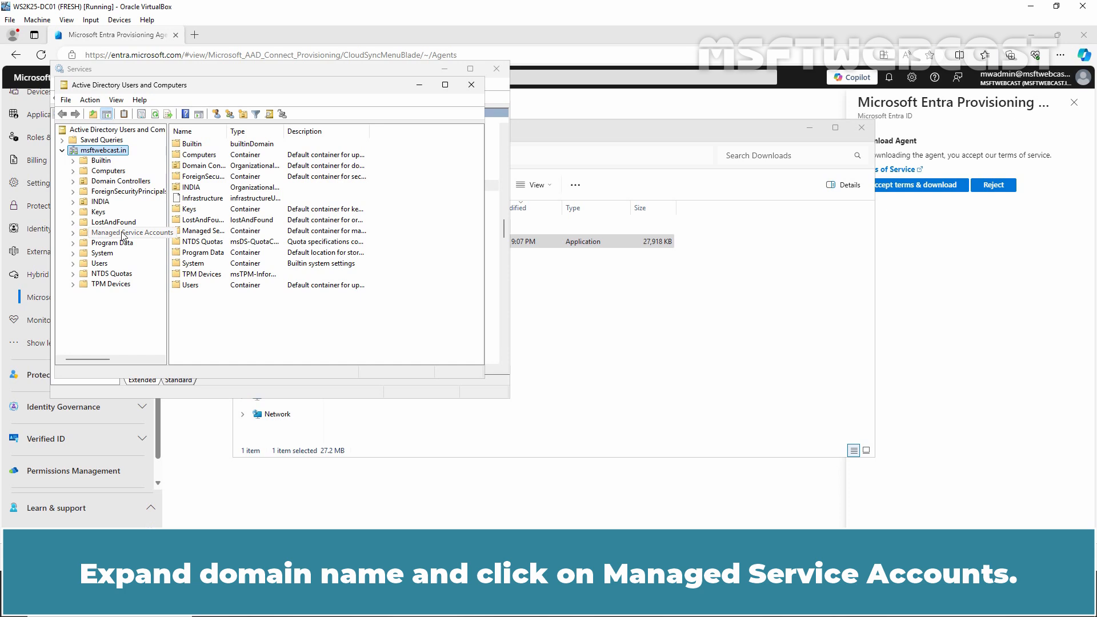
pyautogui.click(132, 231)
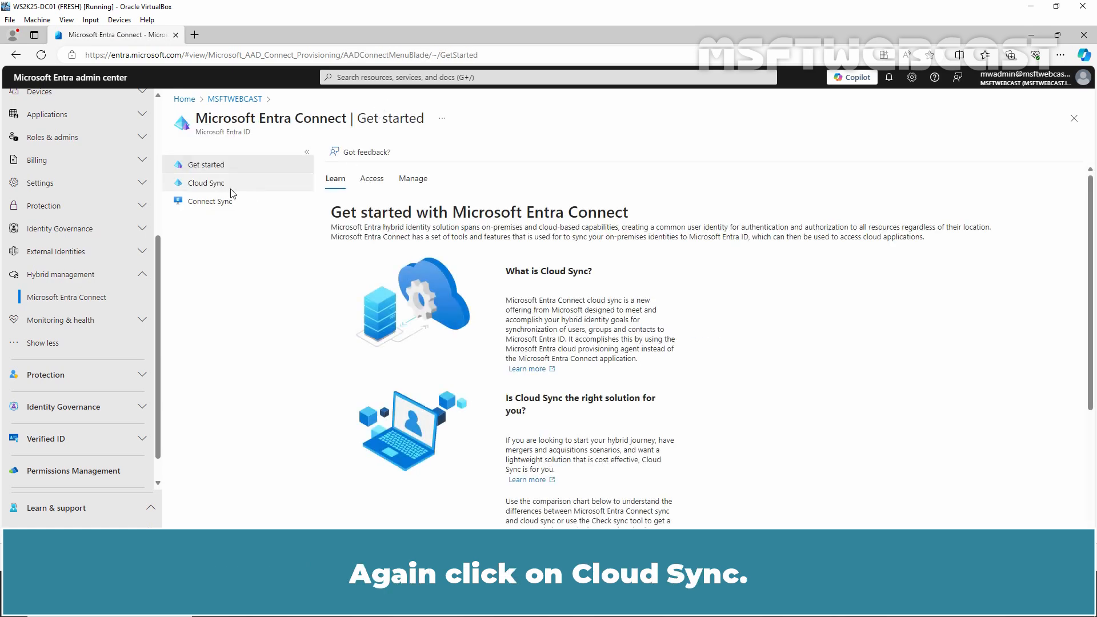
# - Reopen Cloud Sync > Monitor > Agents, listing WS2K25-DC01.msftwebcast.in as active
pyautogui.click(207, 183)
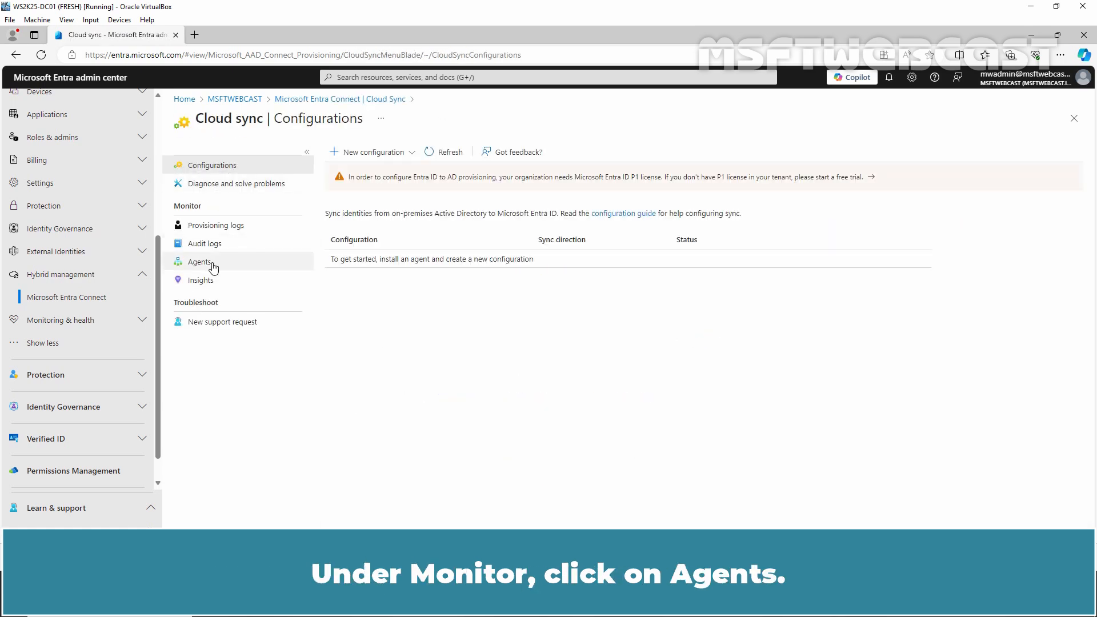
pyautogui.click(200, 261)
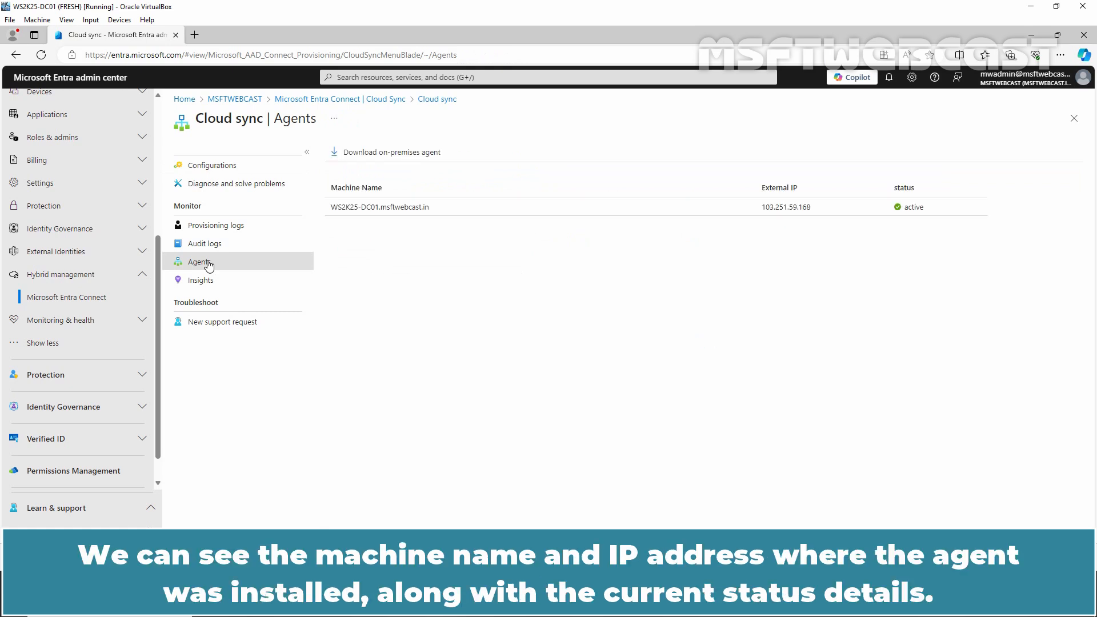